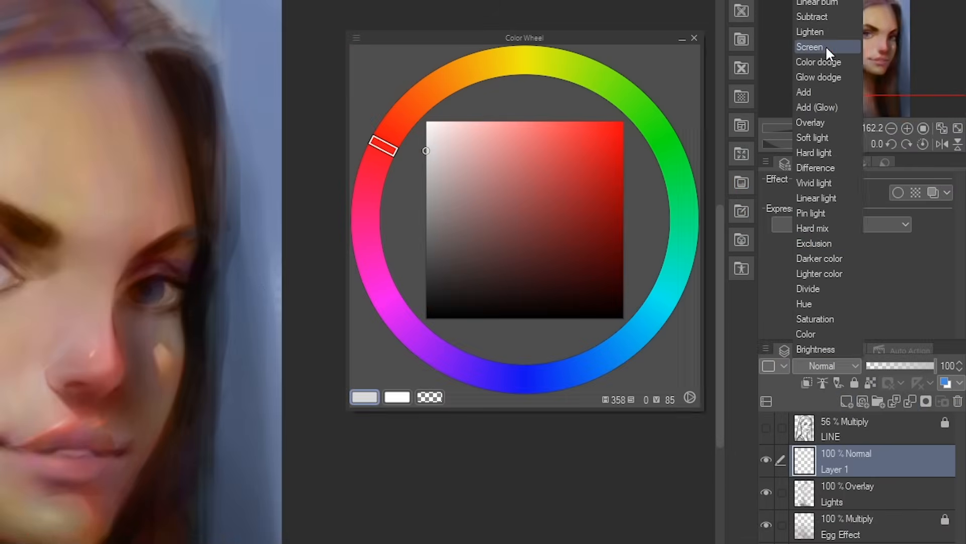
- Make Layer 1 a Screen-blended 'Highlights' layer with a deep blue picked and brush size 2.5
{"action": "left_click", "coordinate": [810, 47]}
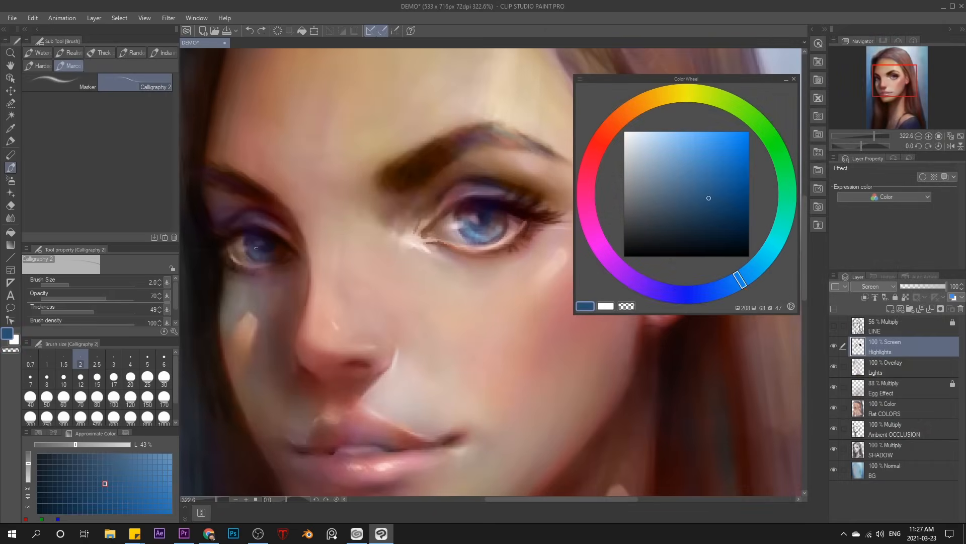
{"action": "left_click", "coordinate": [96, 359]}
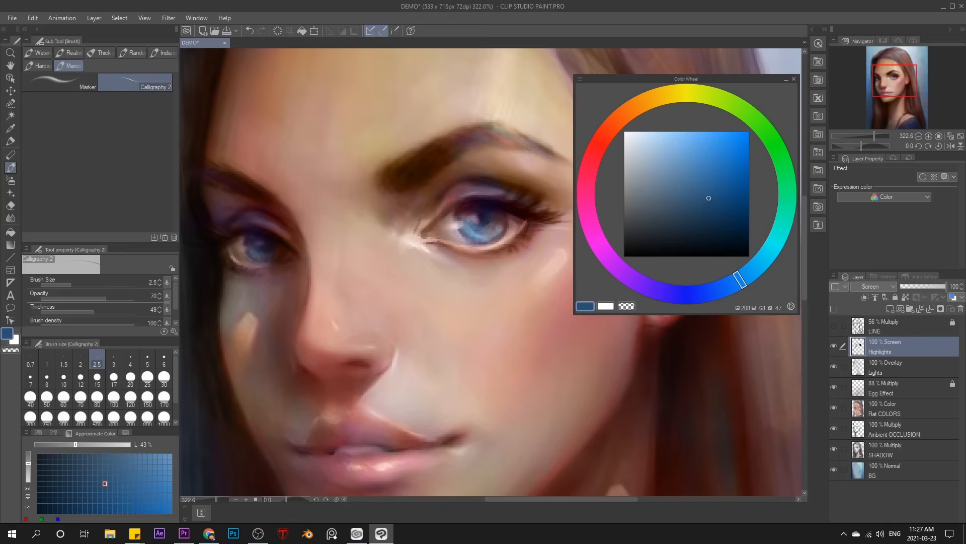